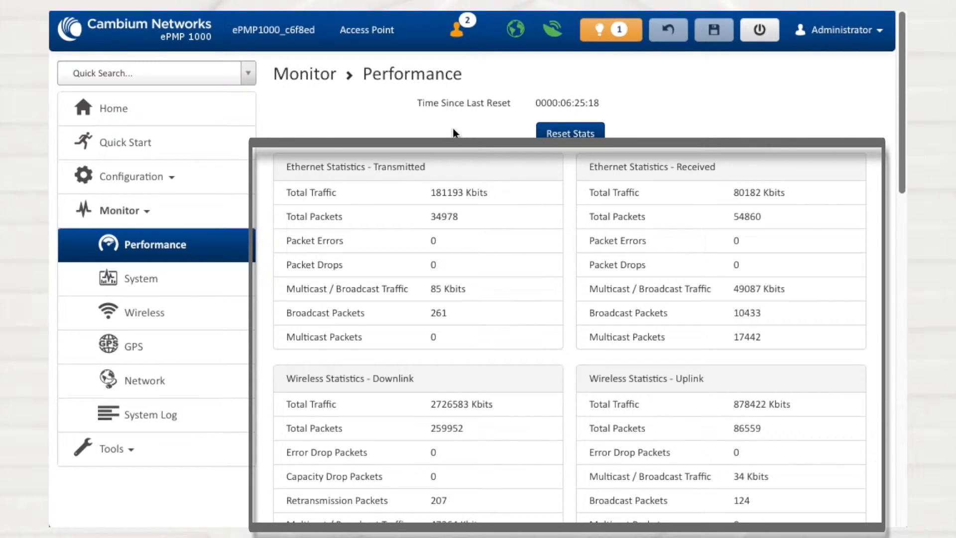
pyautogui.moveTo(461, 133)
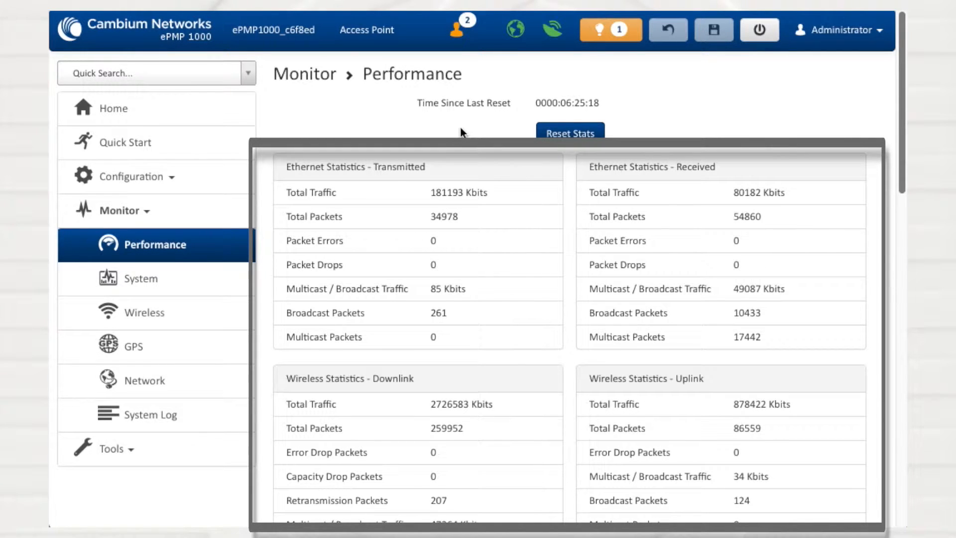
pyautogui.moveTo(476, 133)
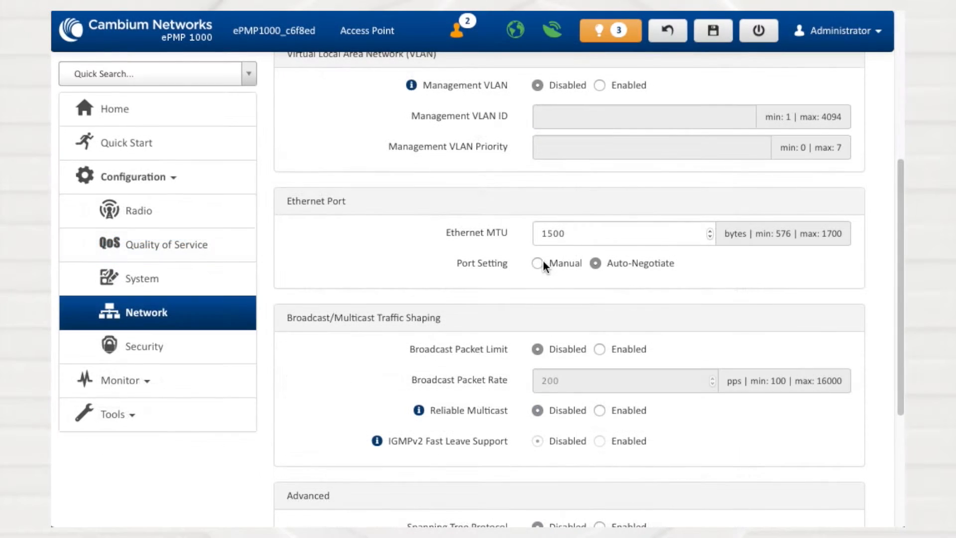
# - Scroll to the Subscriber Module Statistics and start an eDetect interference detection run from Tools
pyautogui.click(537, 263)
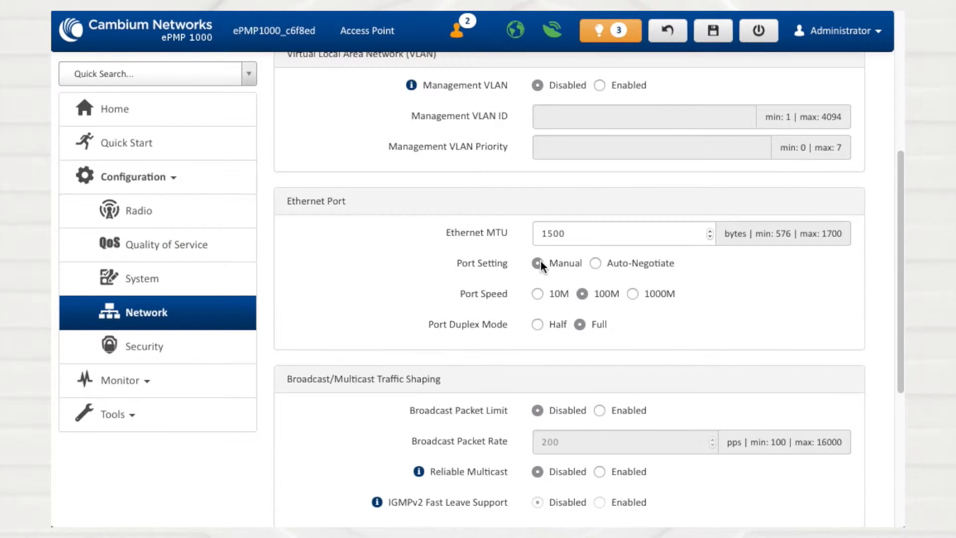
pyautogui.moveTo(521, 285)
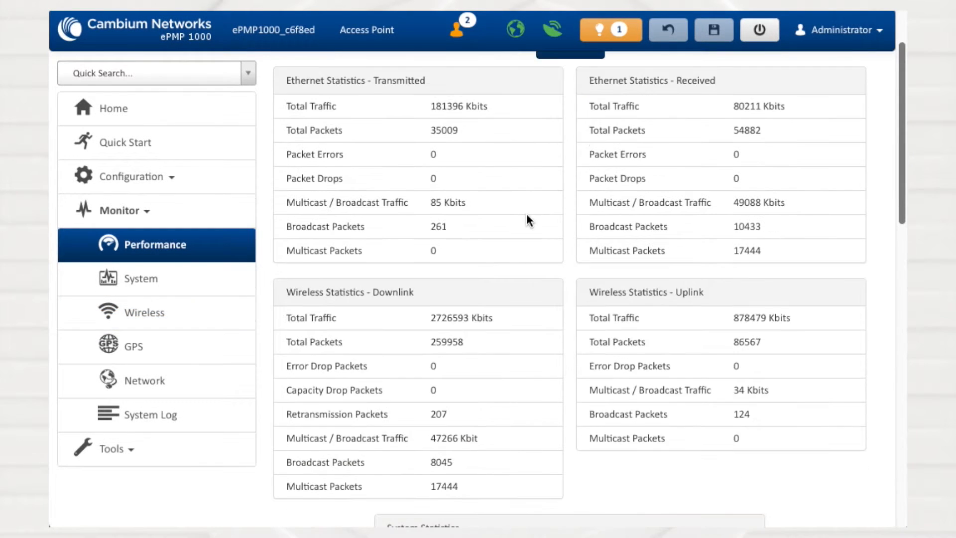
pyautogui.scroll(-3)
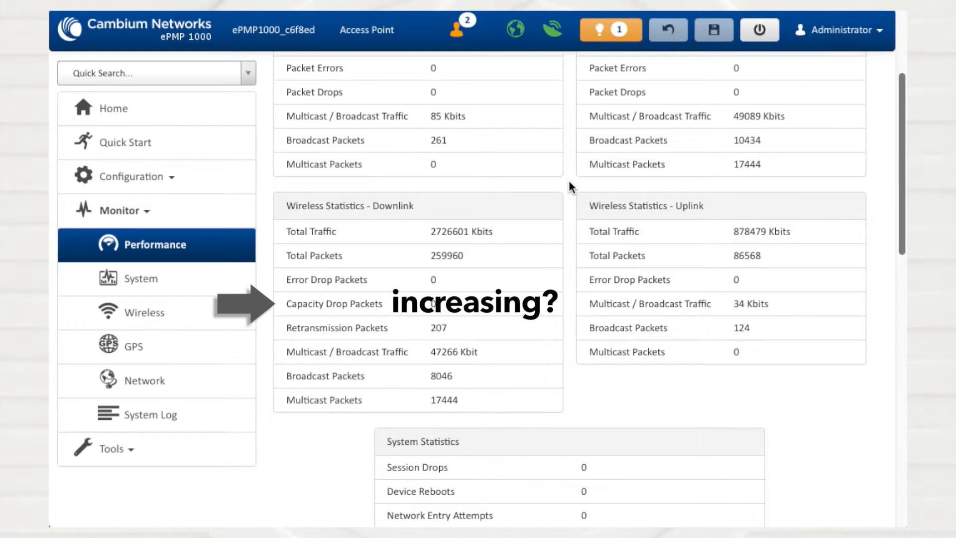
pyautogui.scroll(-3)
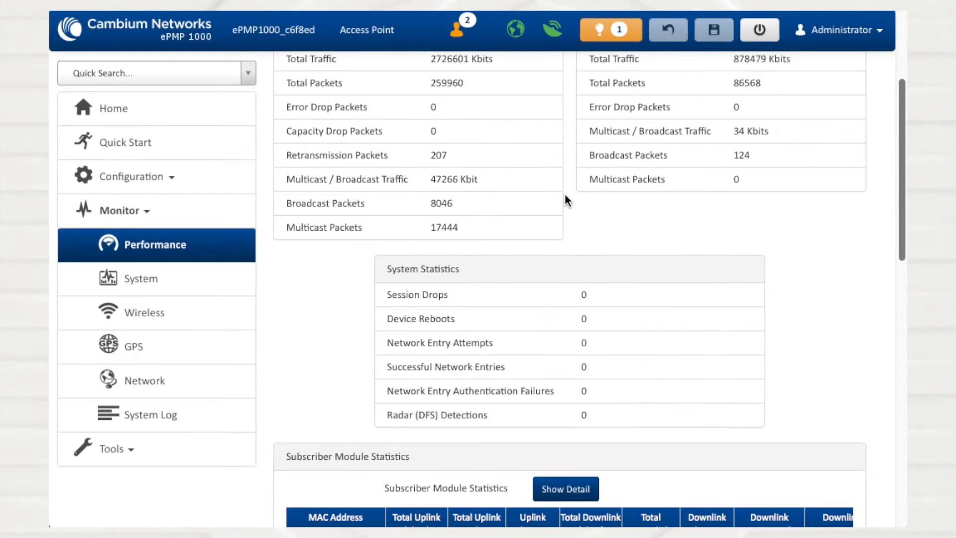
pyautogui.scroll(-3)
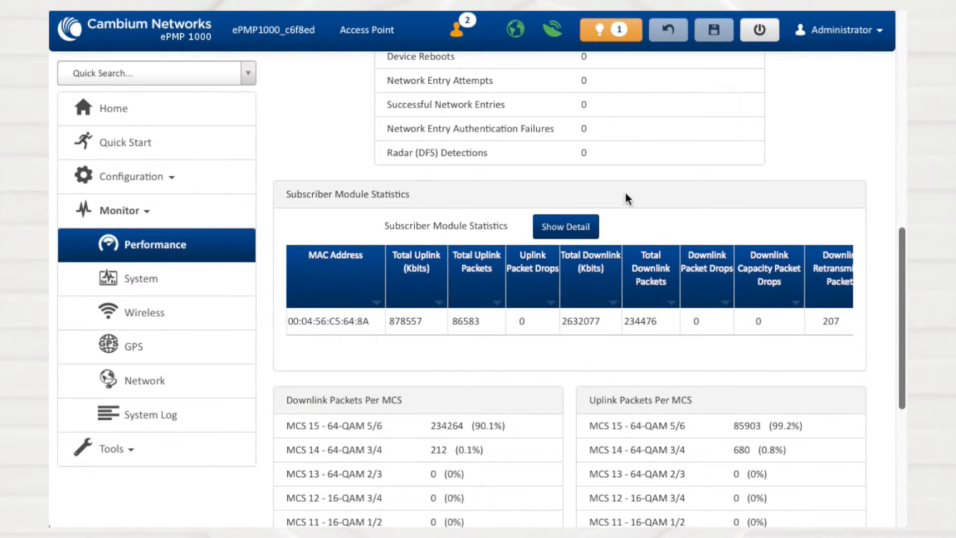
pyautogui.moveTo(651, 175)
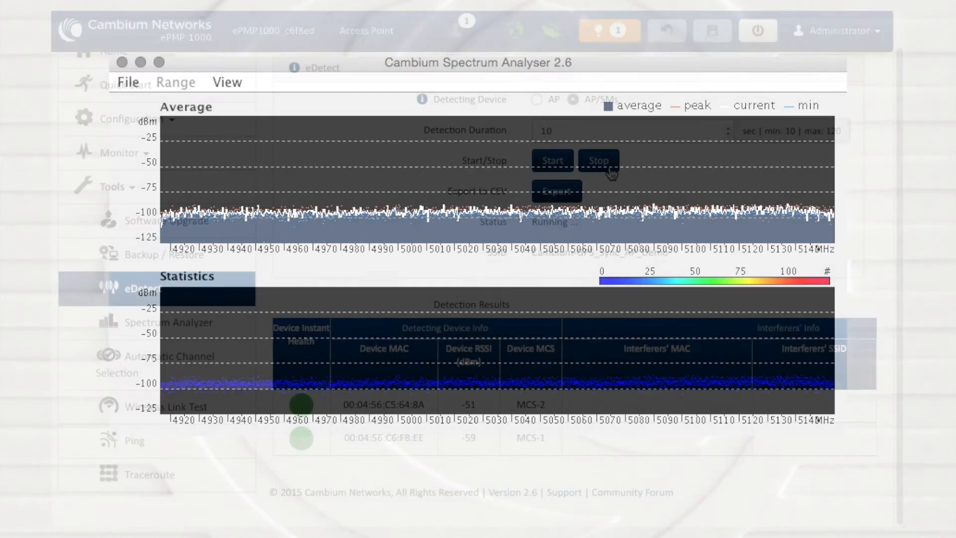
pyautogui.click(598, 160)
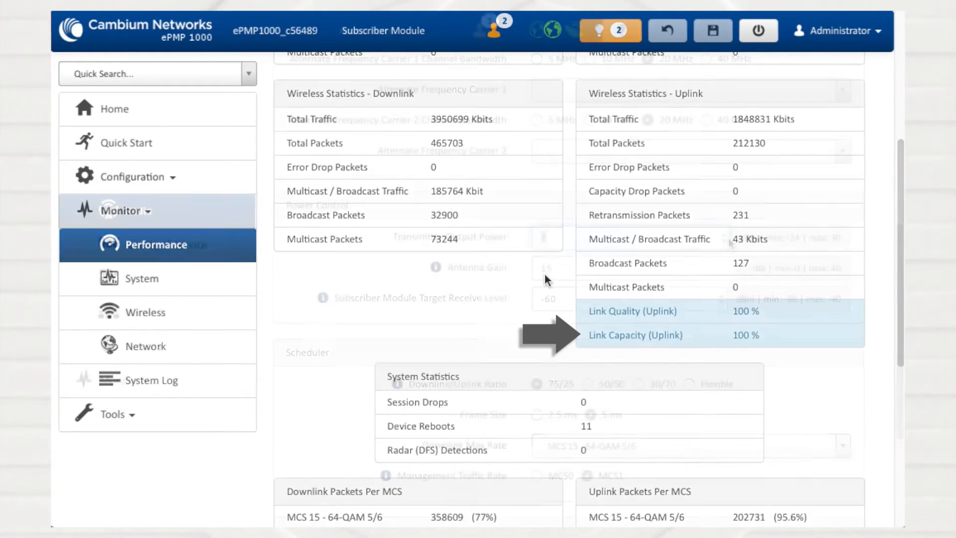
# - Show the access point's Monitor > Performance page with the downlink and uplink Packets Per MCS tables
pyautogui.click(139, 210)
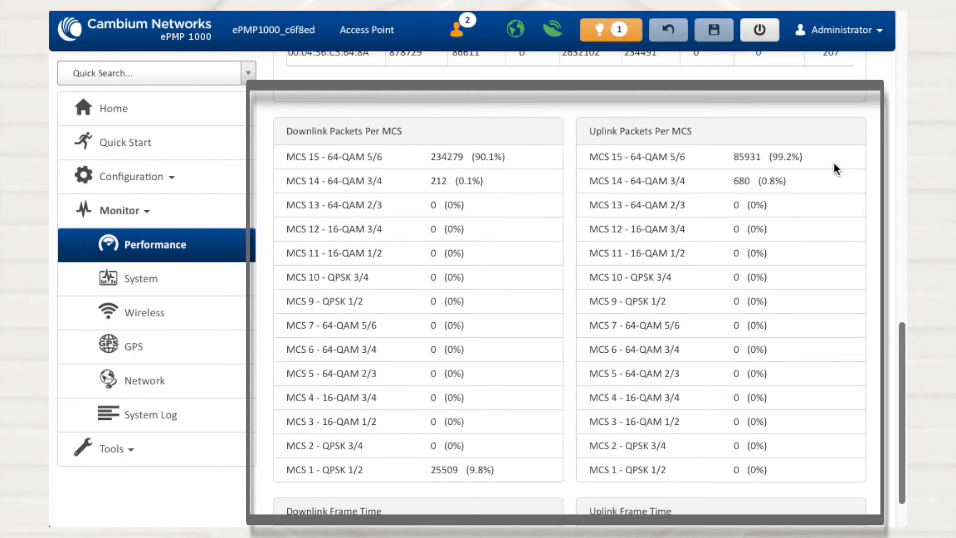
# - Show Monitor > Wireless with the registered subscriber module at MCS 15/15 and 100% link quality
pyautogui.click(135, 313)
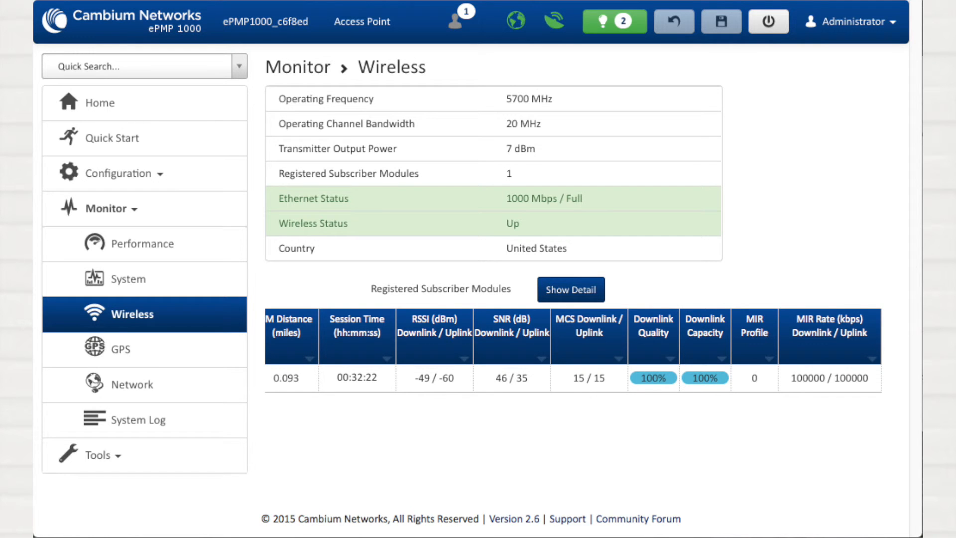
# - Return to Monitor > Performance showing packets per MCS and Downlink/Uplink Frame Time used
pyautogui.click(156, 244)
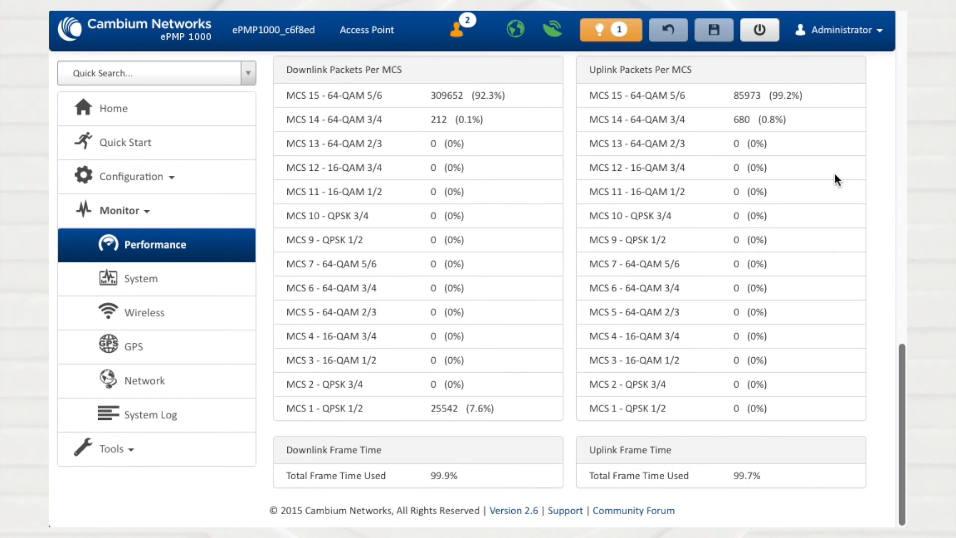
# - Set the scheduler Downlink/Uplink Ratio to 50/50 and then 30/70 on the Radio configuration page
pyautogui.click(141, 177)
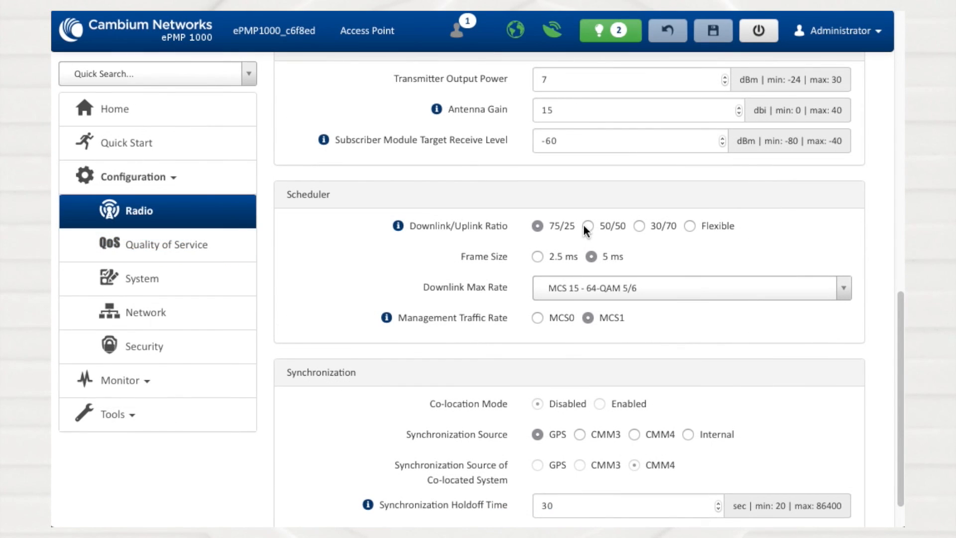
pyautogui.click(588, 226)
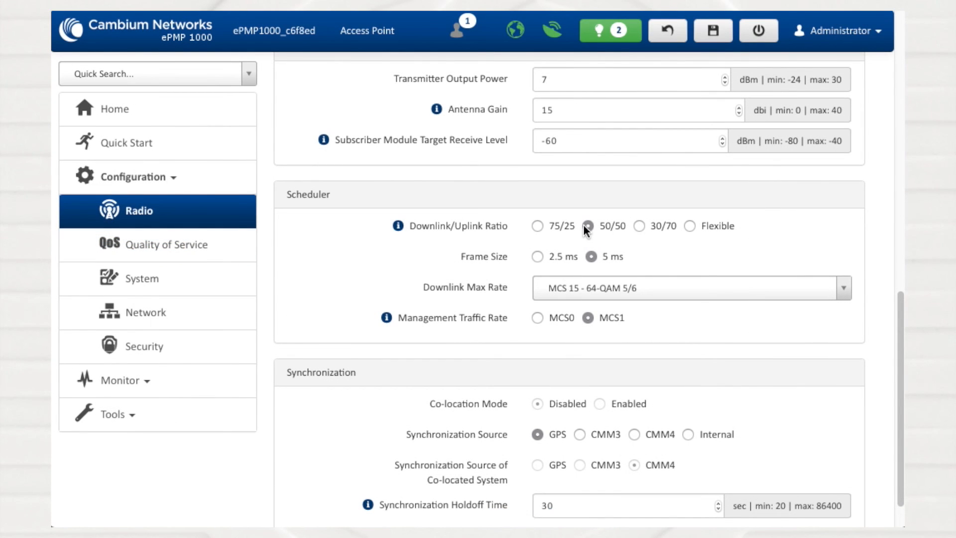
pyautogui.click(639, 226)
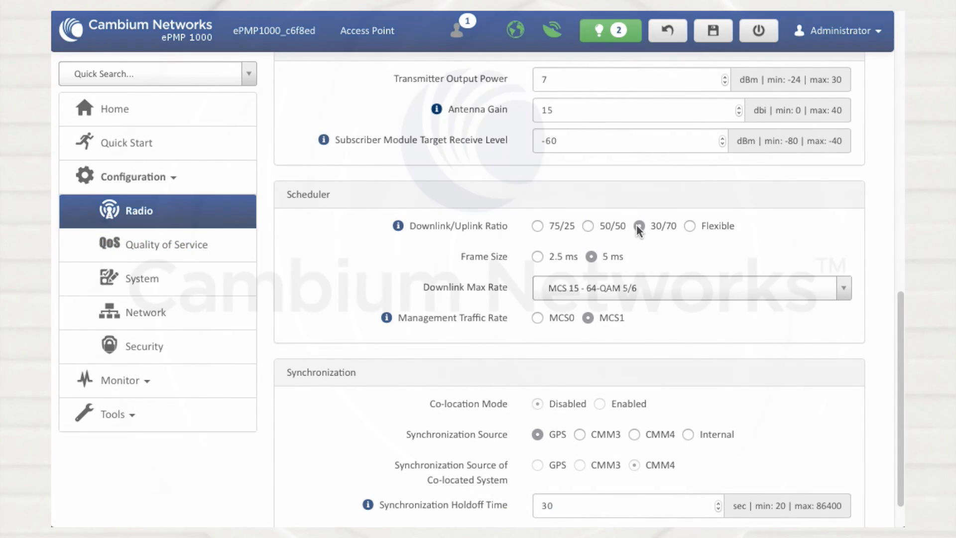